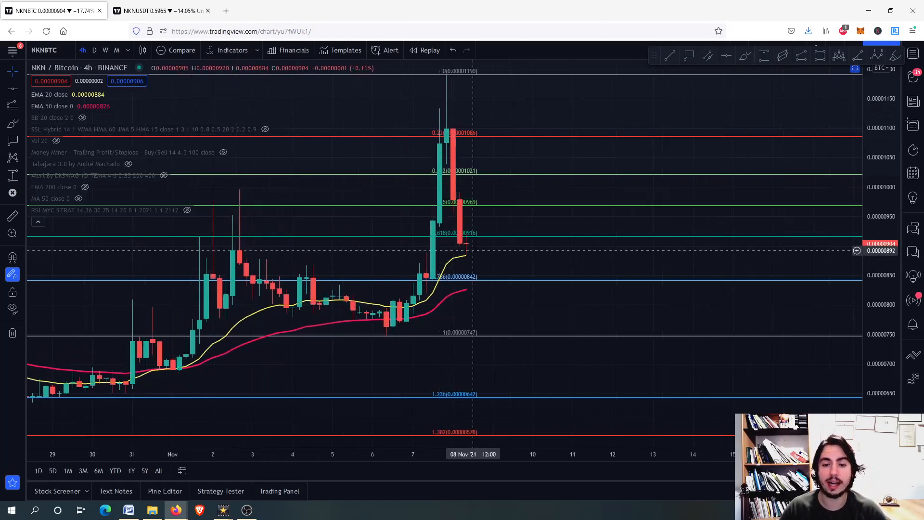
mouse_move(468, 258)
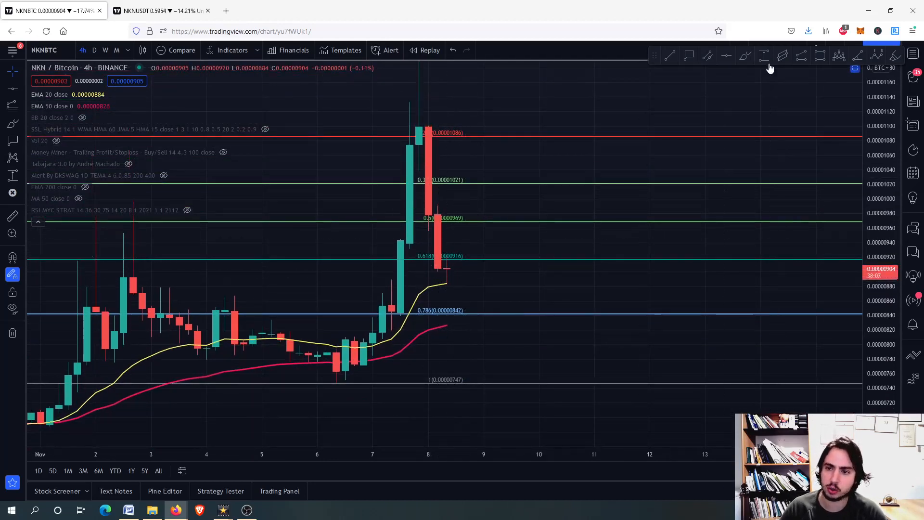
- Draw the projected path bouncing to 0.5 and dropping to the 0.00000843 target
drag(463, 268, 492, 221)
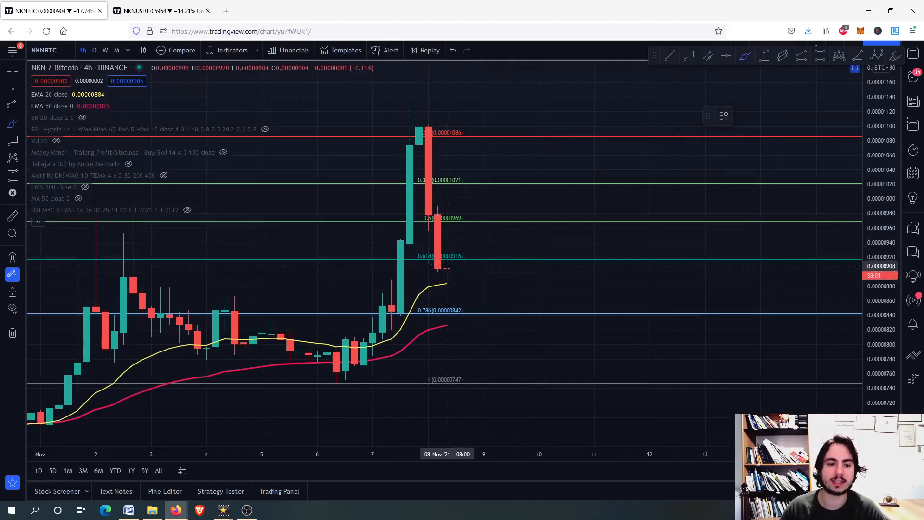
drag(448, 278, 483, 238)
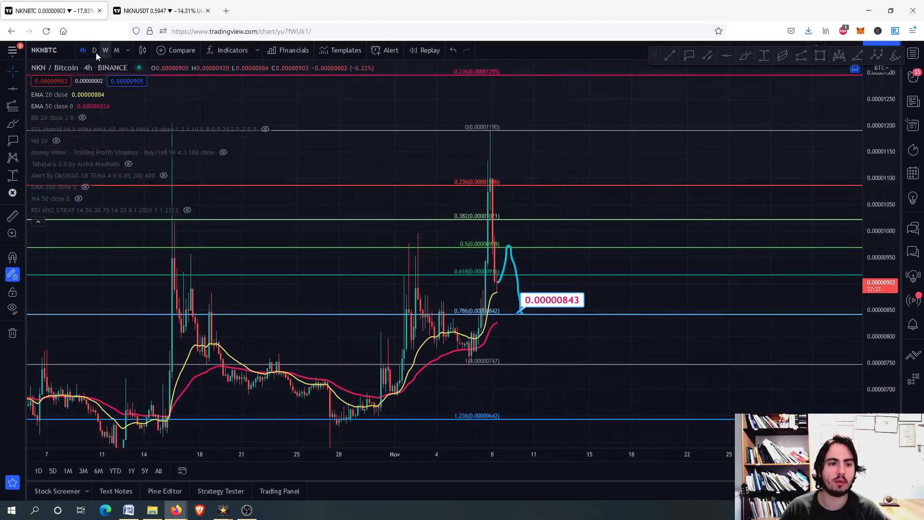
- Switch NKN/BTC to the daily timeframe and trace the RSI spike
click(95, 51)
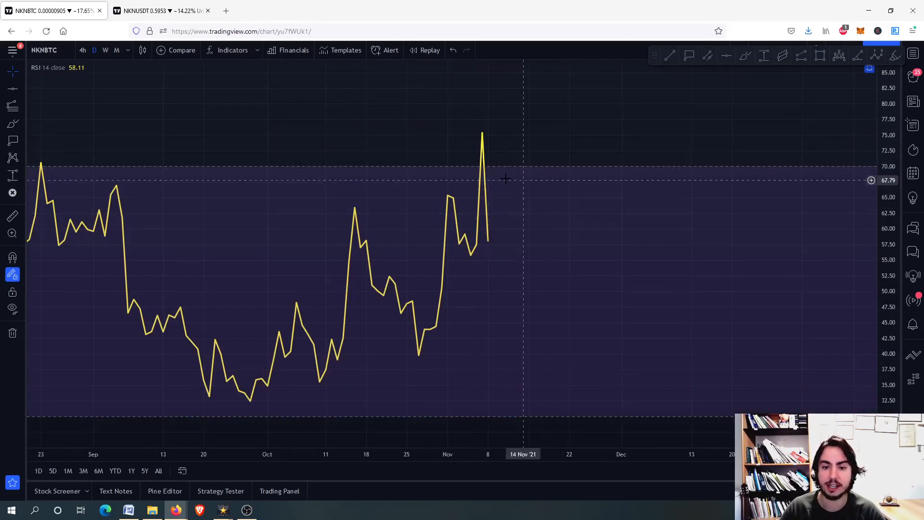
mouse_move(482, 232)
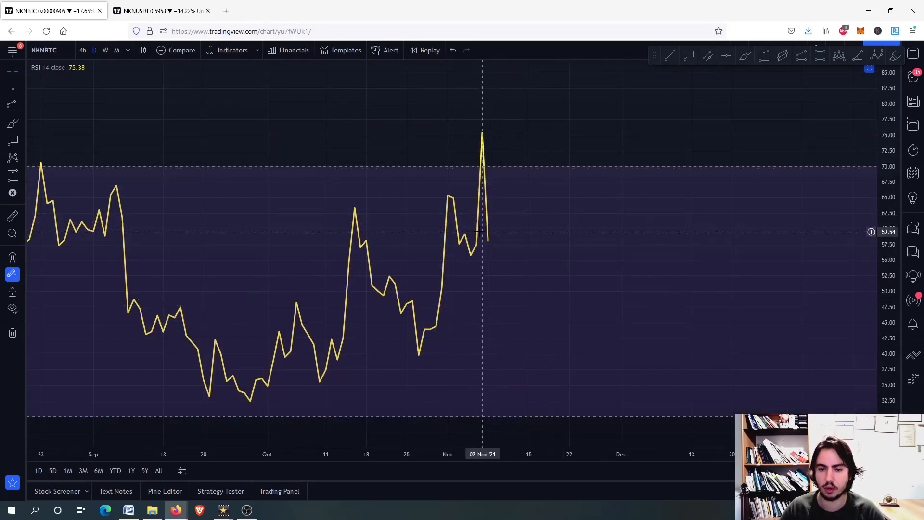
drag(454, 257, 469, 247)
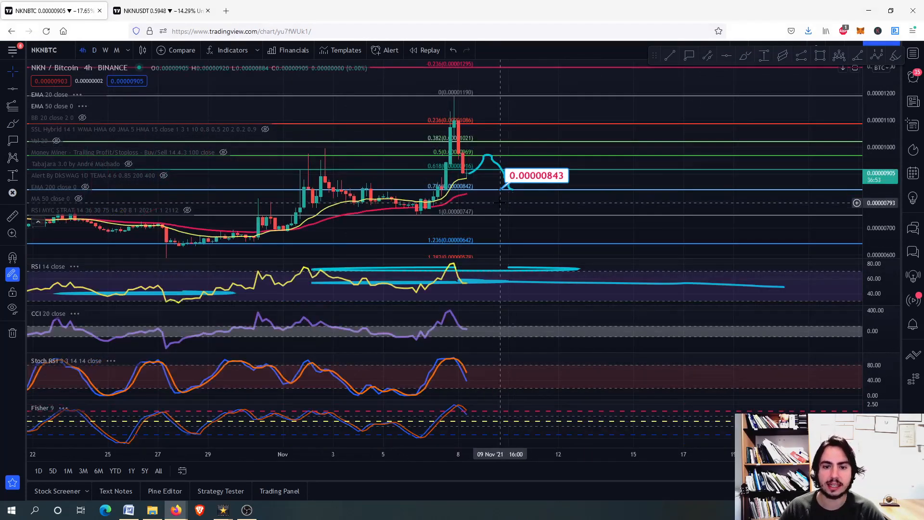
mouse_move(495, 205)
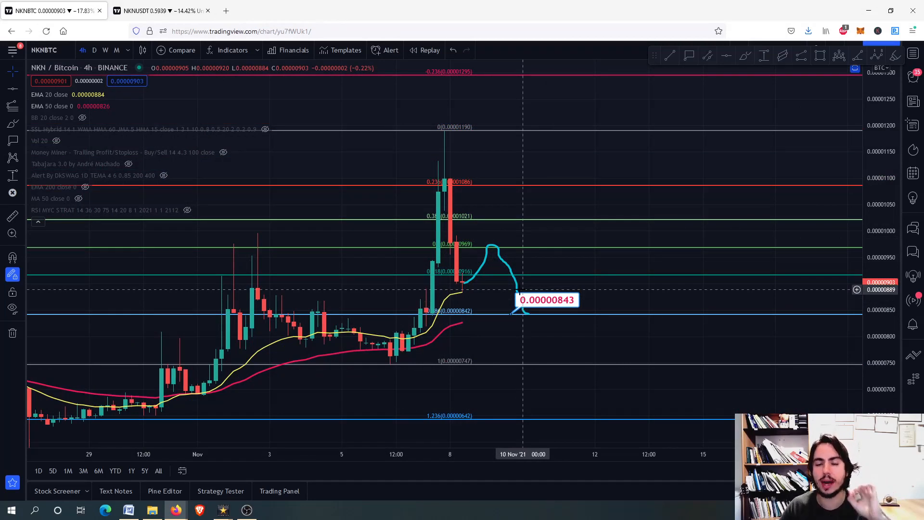
mouse_move(492, 291)
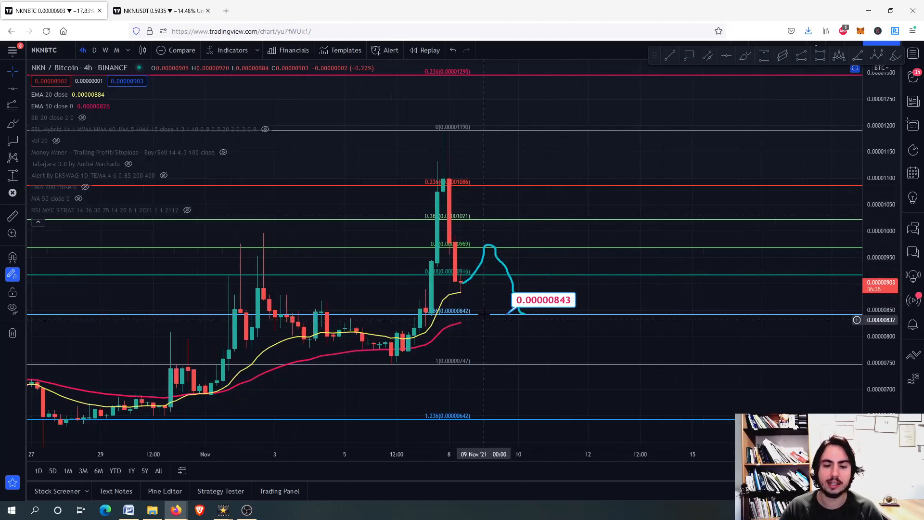
mouse_move(488, 327)
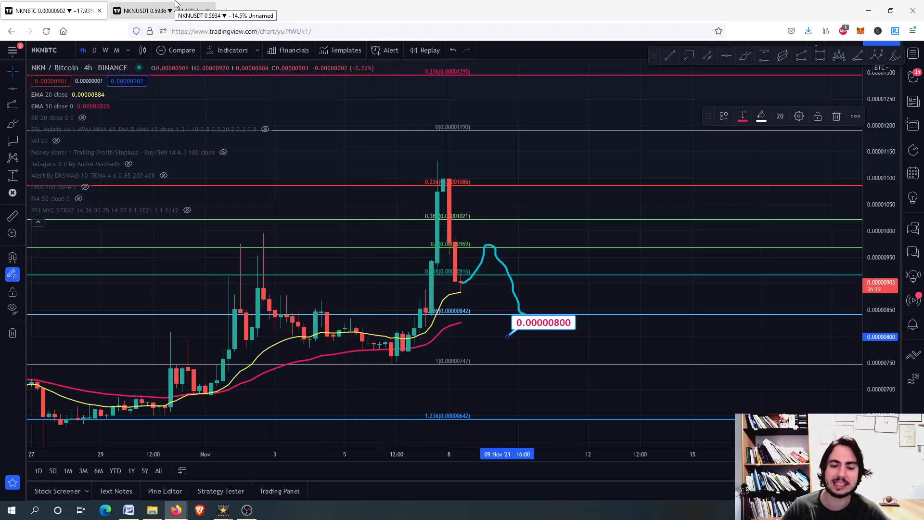
- Open the NKNUSDT tab showing the NKN/TetherUS 4-hour chart
click(145, 10)
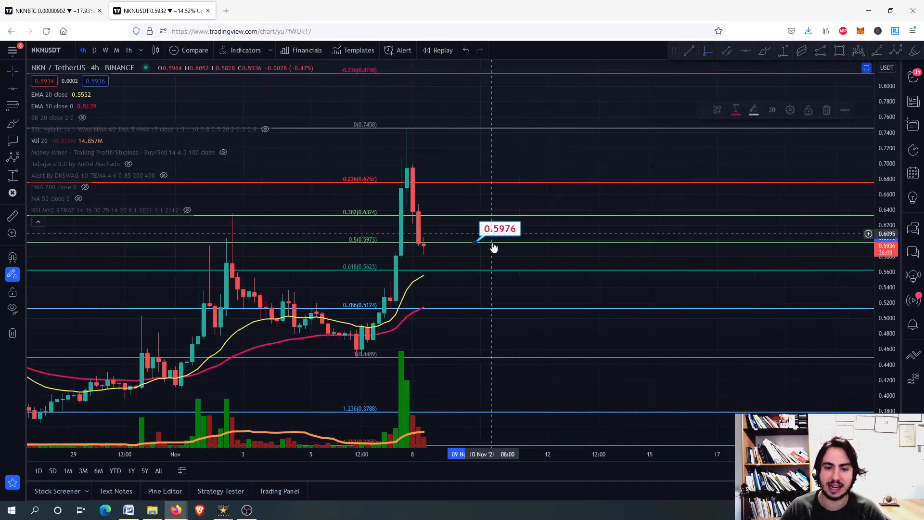
- Place a 0.5715 price label and stretch a support rectangle across the 0.618 band
drag(492, 247, 486, 263)
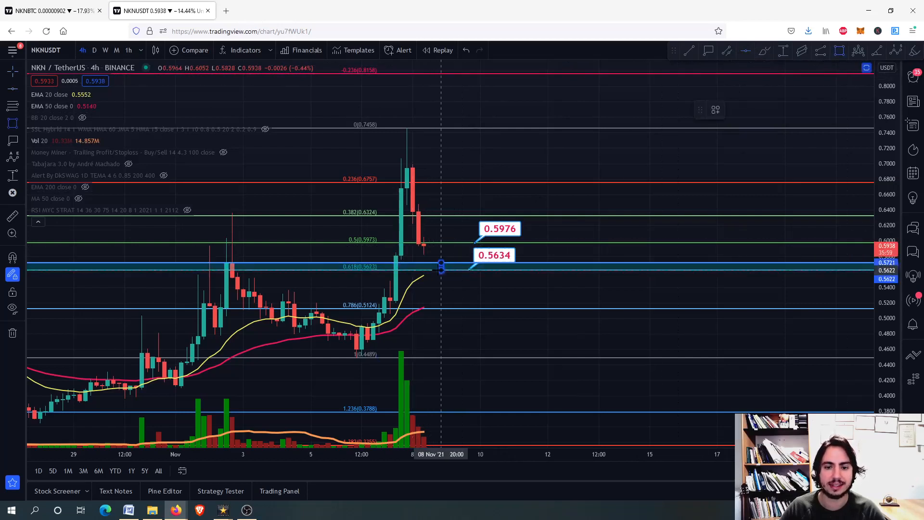
drag(441, 266, 486, 252)
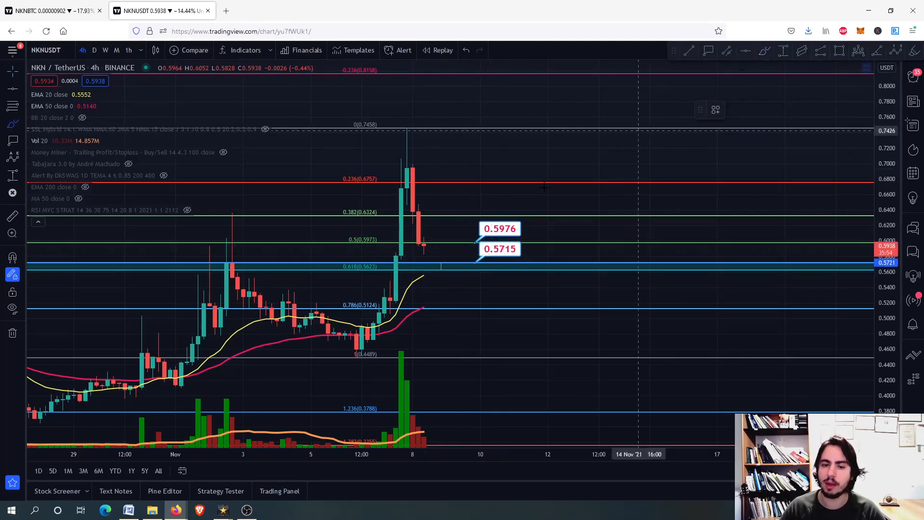
drag(425, 259, 477, 230)
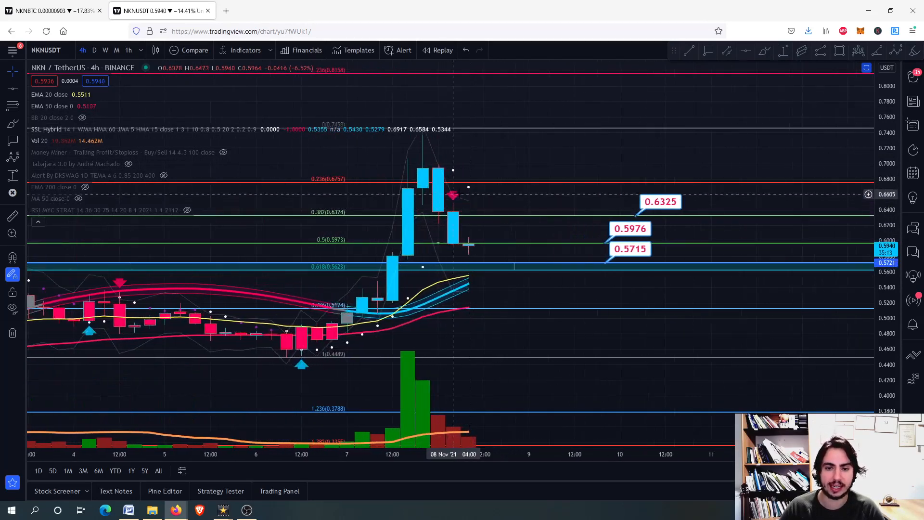
mouse_move(303, 352)
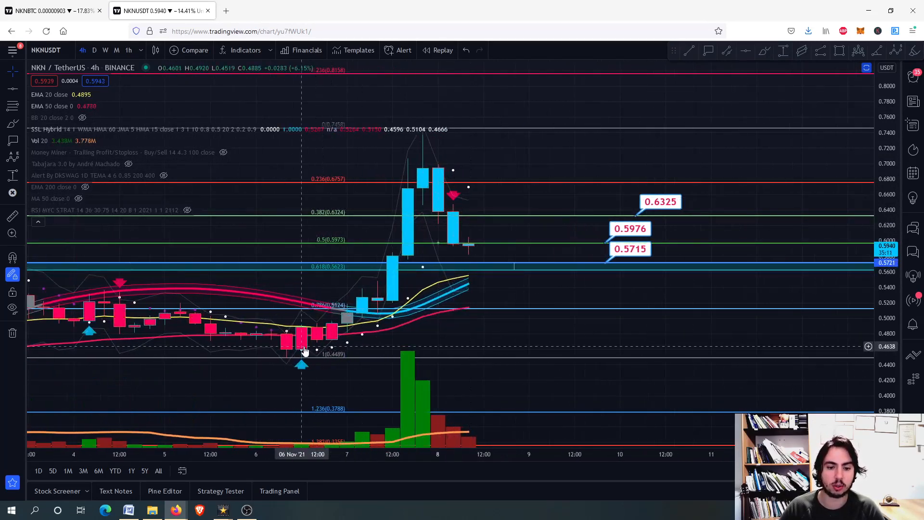
mouse_move(453, 210)
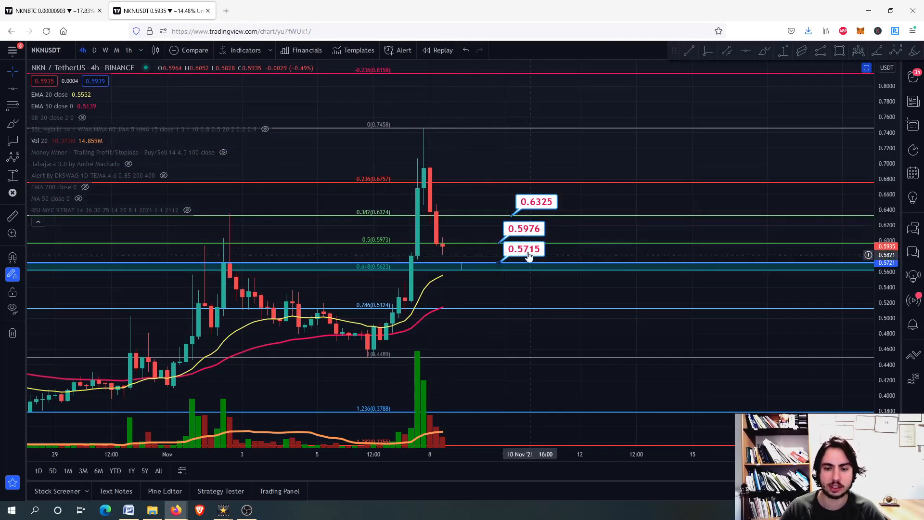
- Drag the 0.5976 price label down to 0.5267 near the 0.786 level
drag(528, 254, 518, 284)
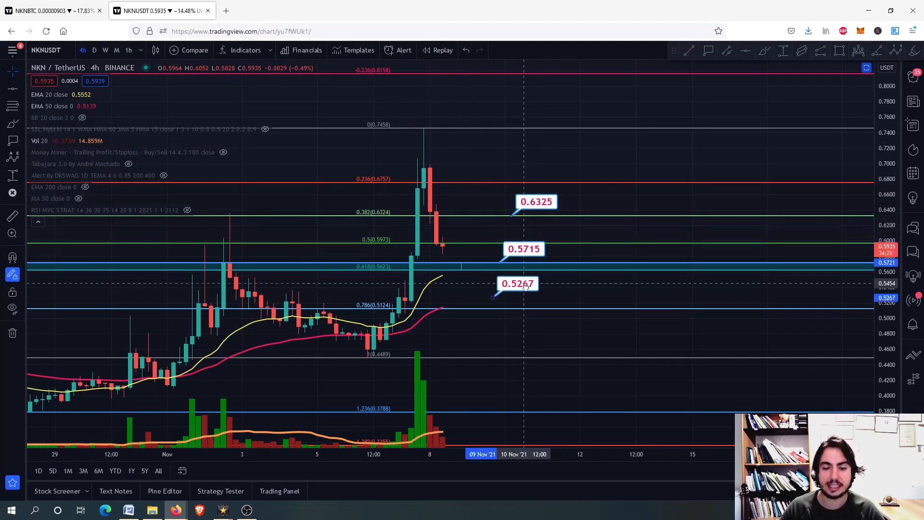